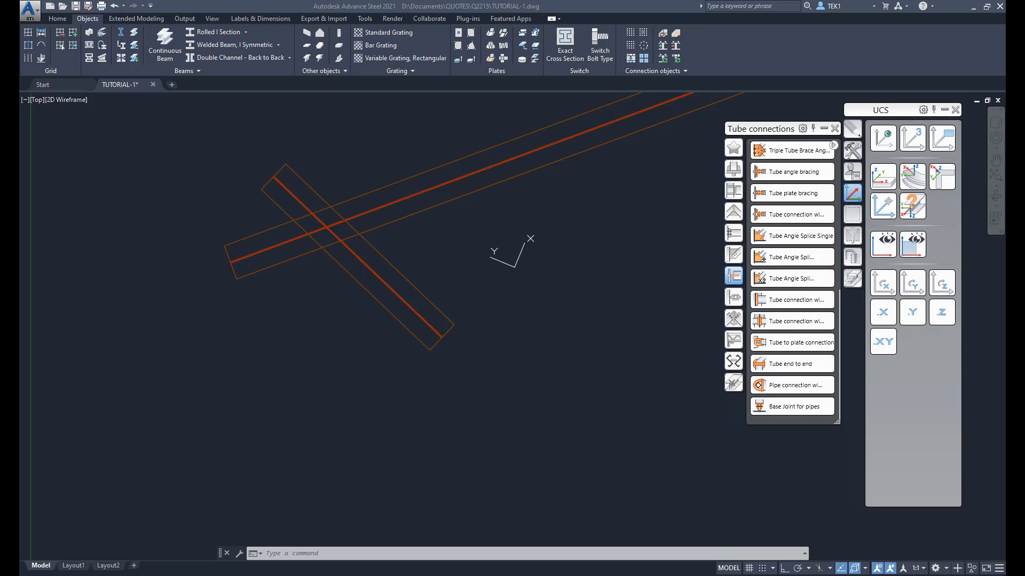
mouse_move(185, 136)
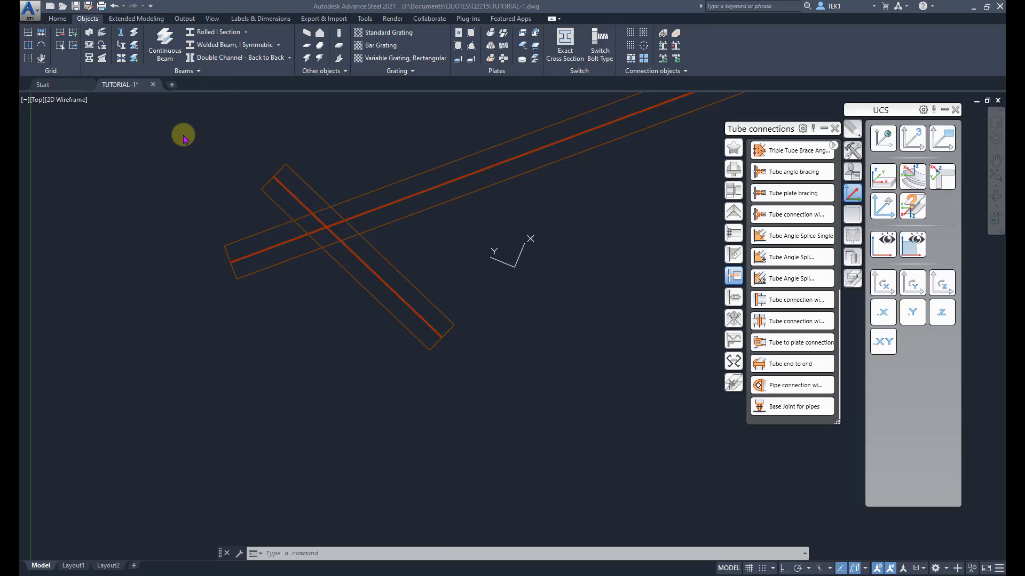
Start the Split beams command and select the long tube beam to split.
left_click(133, 38)
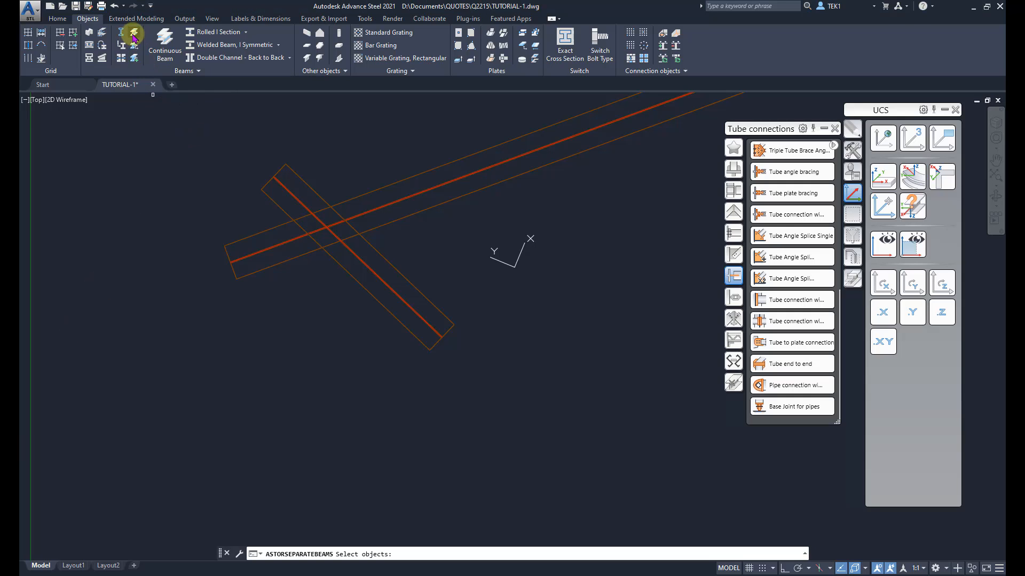
left_click(411, 177)
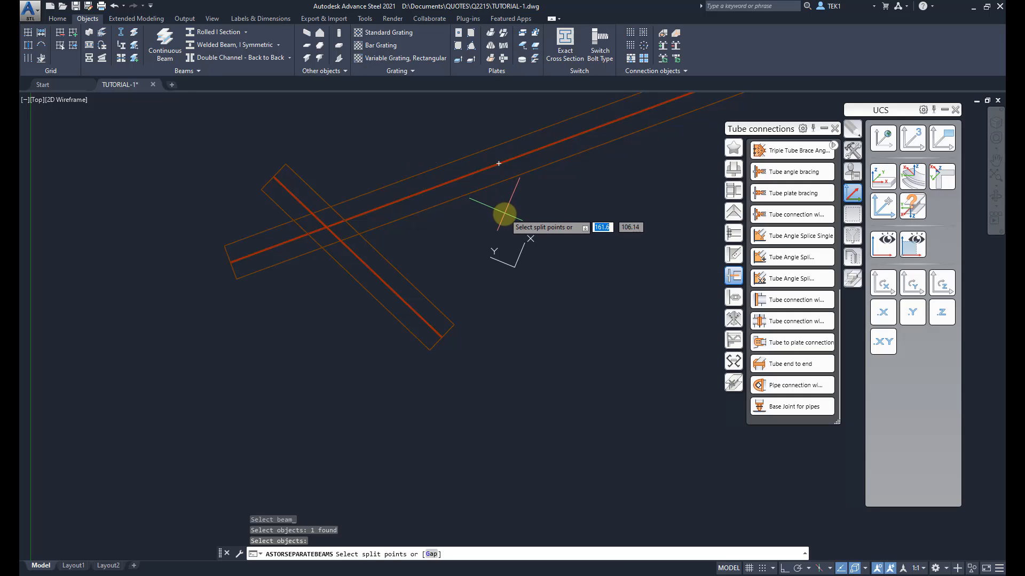
mouse_move(503, 215)
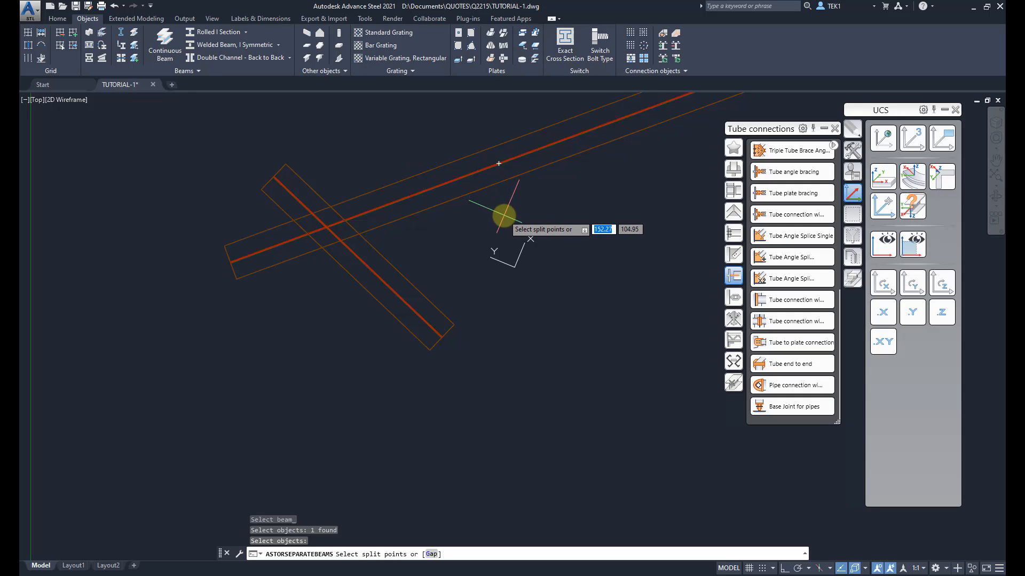
mouse_move(503, 215)
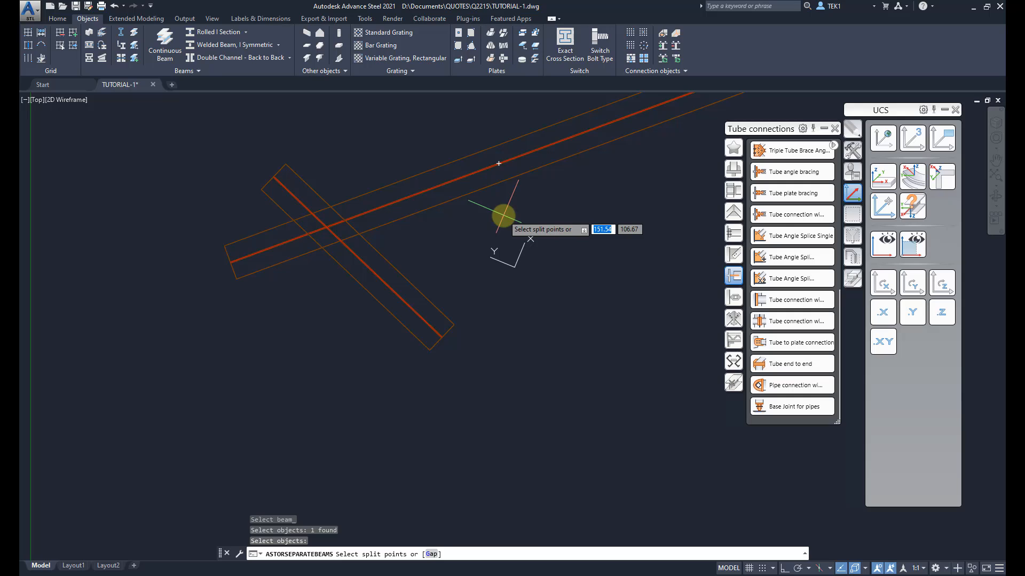
mouse_move(549, 220)
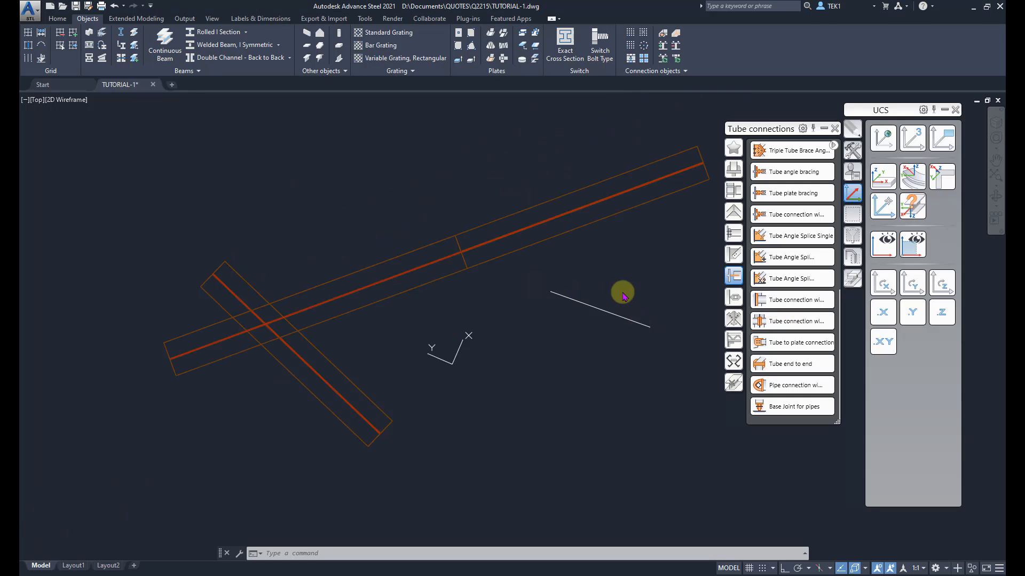
mouse_move(552, 294)
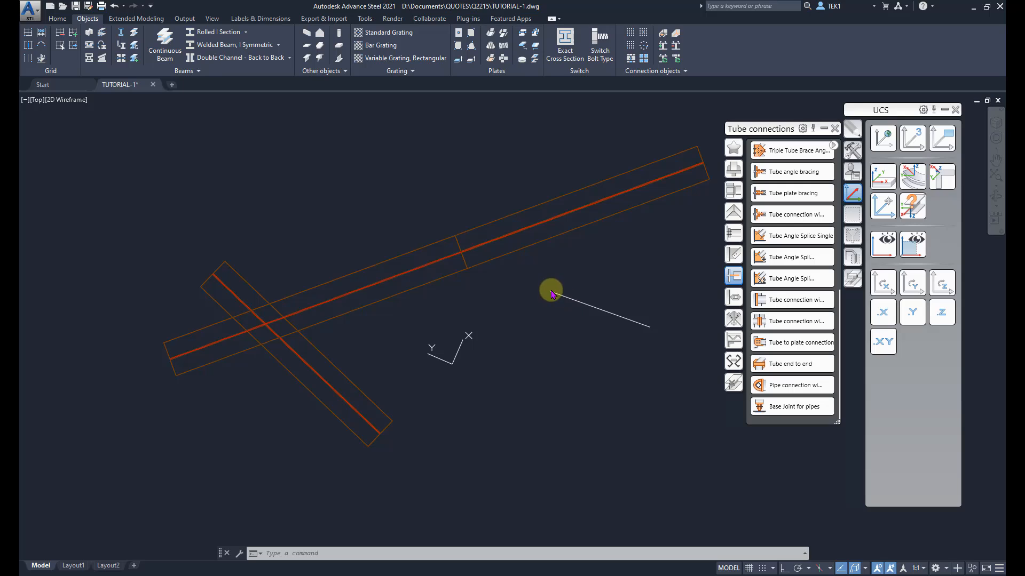
mouse_move(535, 282)
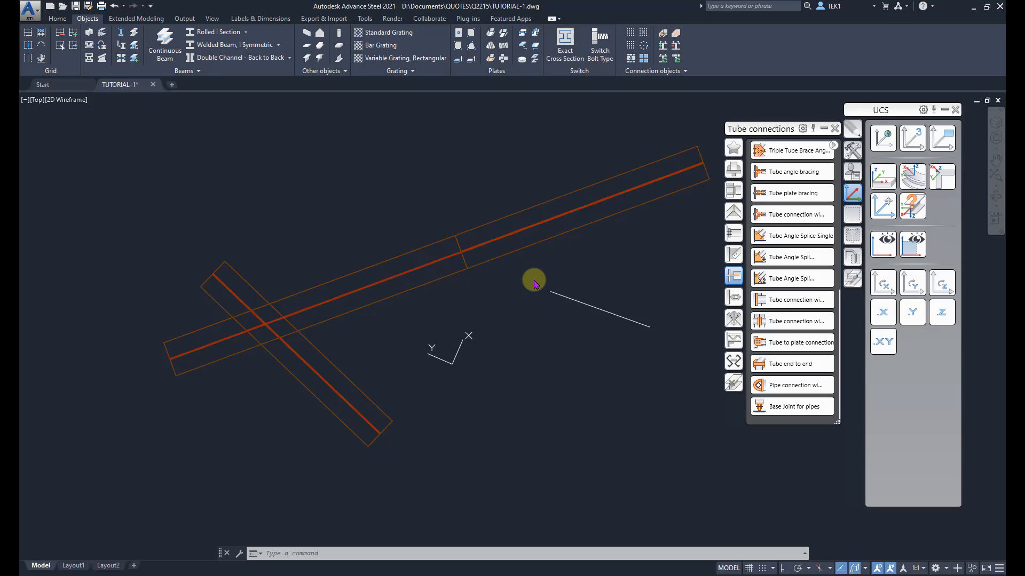
mouse_move(123, 35)
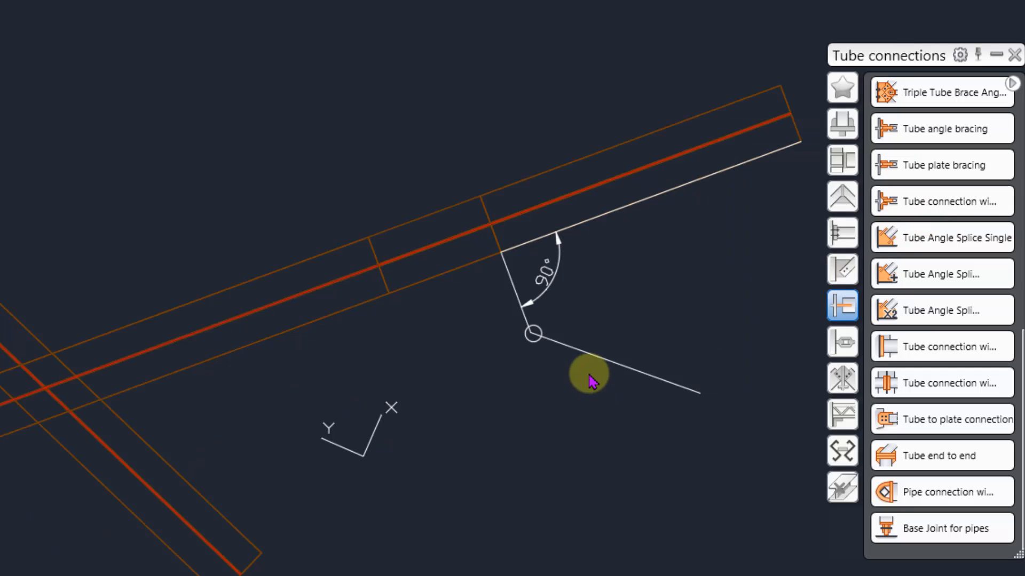
mouse_move(530, 343)
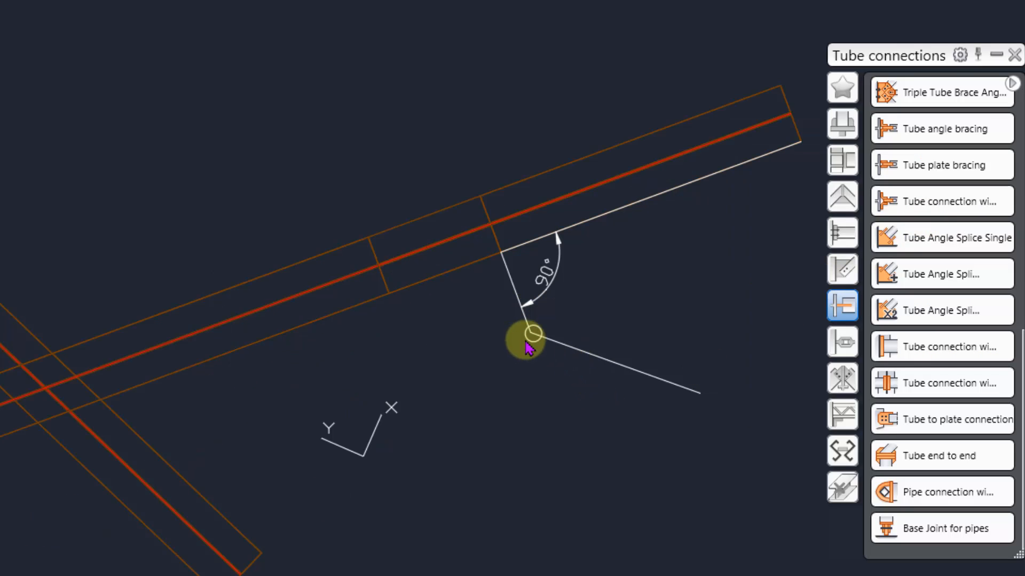
mouse_move(612, 189)
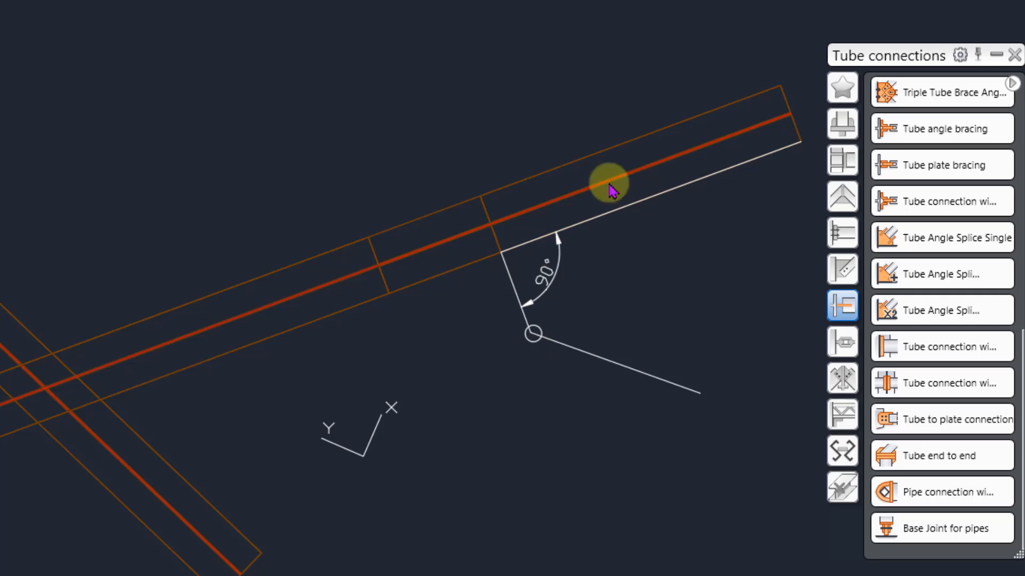
mouse_move(719, 137)
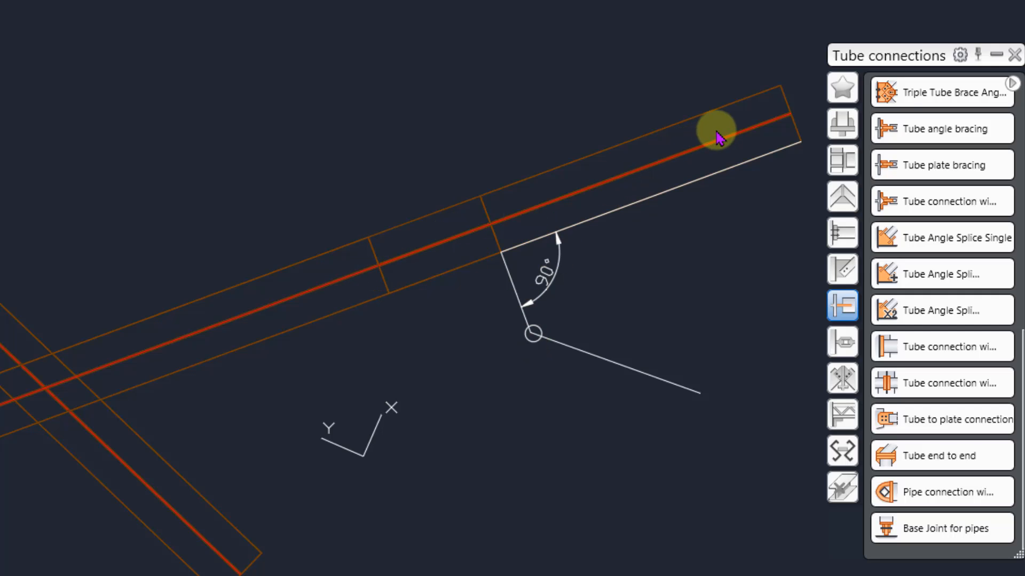
mouse_move(502, 255)
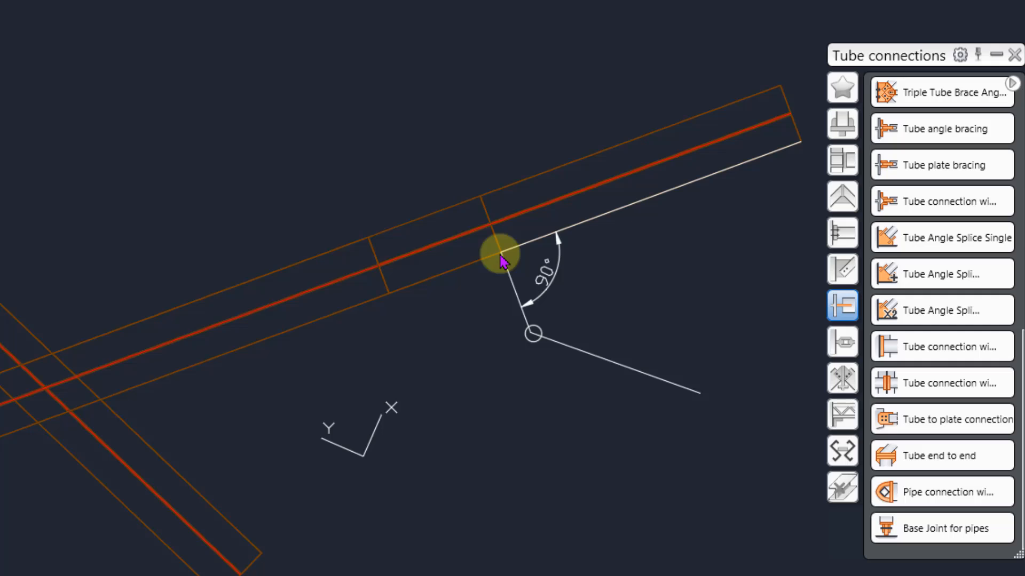
mouse_move(554, 235)
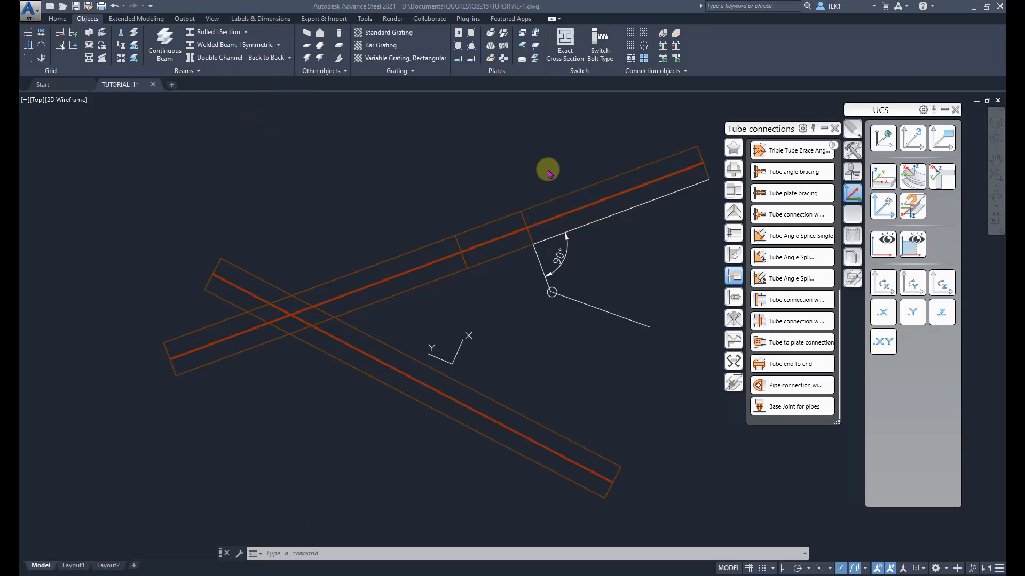
mouse_move(702, 155)
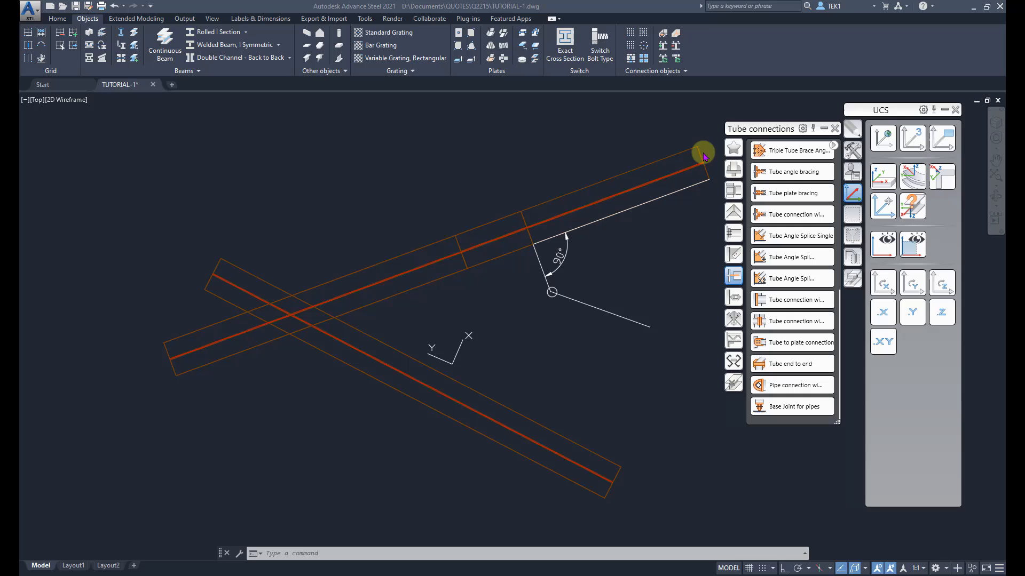
mouse_move(459, 248)
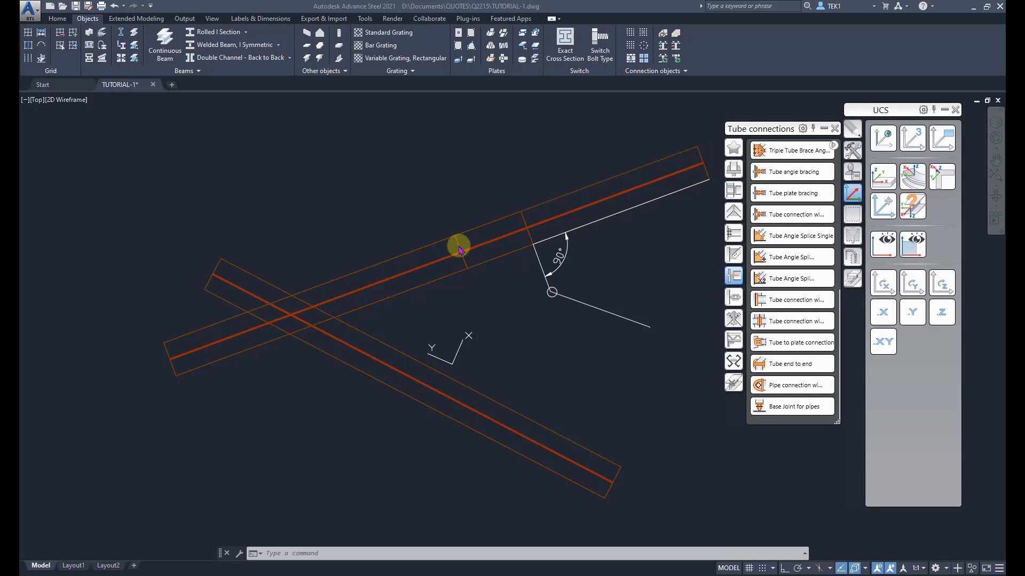
mouse_move(660, 172)
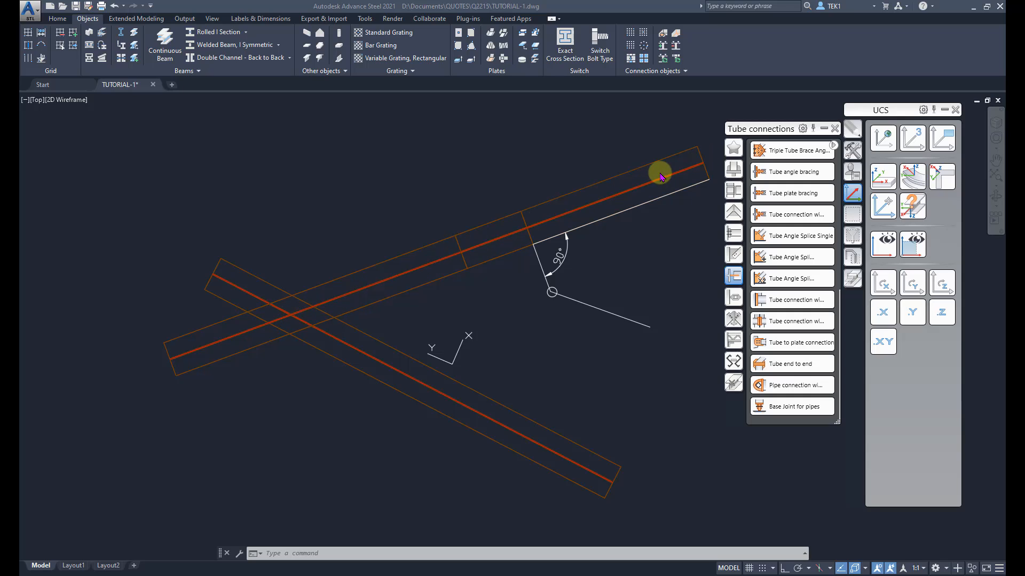
mouse_move(539, 254)
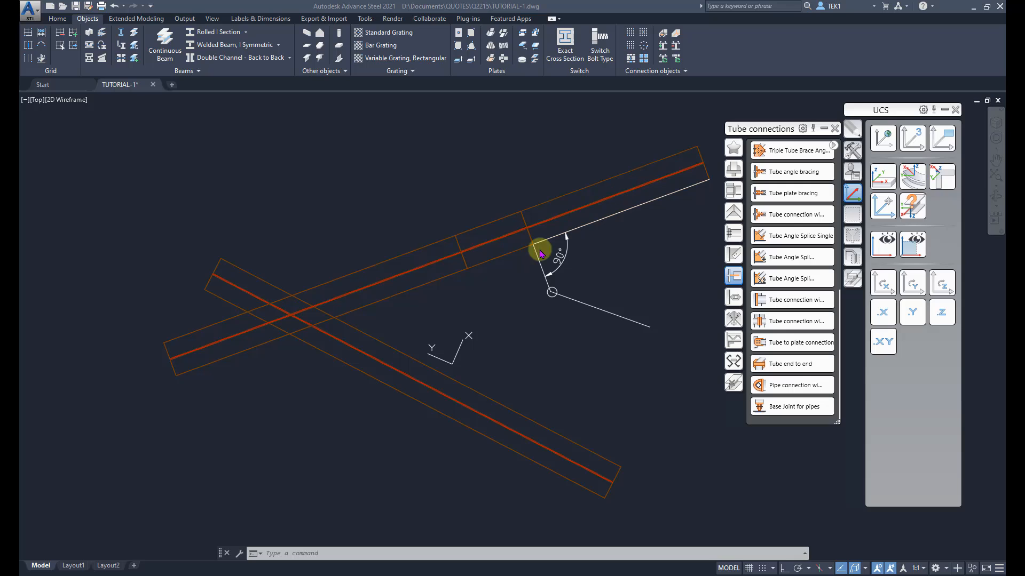
mouse_move(541, 217)
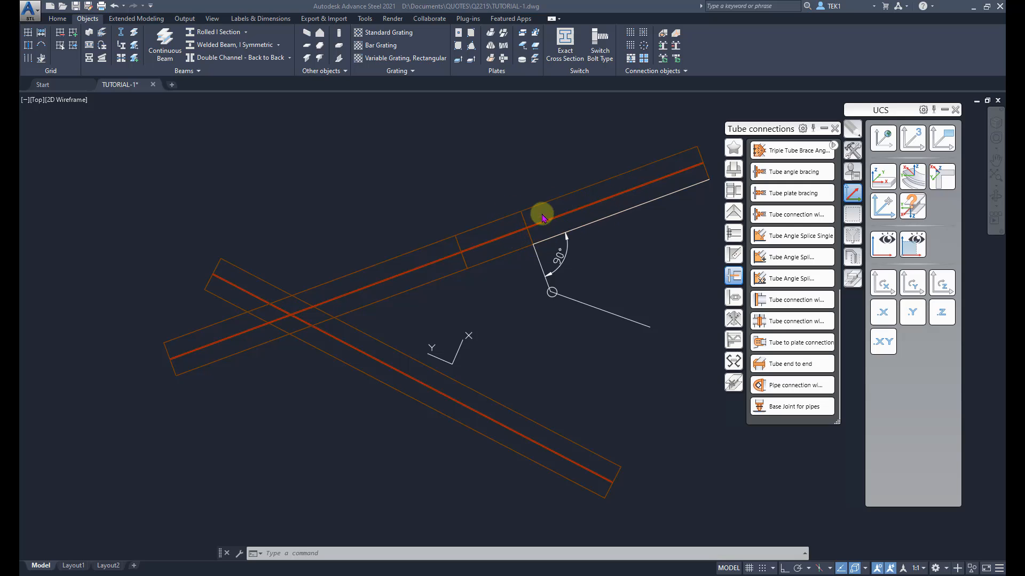
left_click(541, 217)
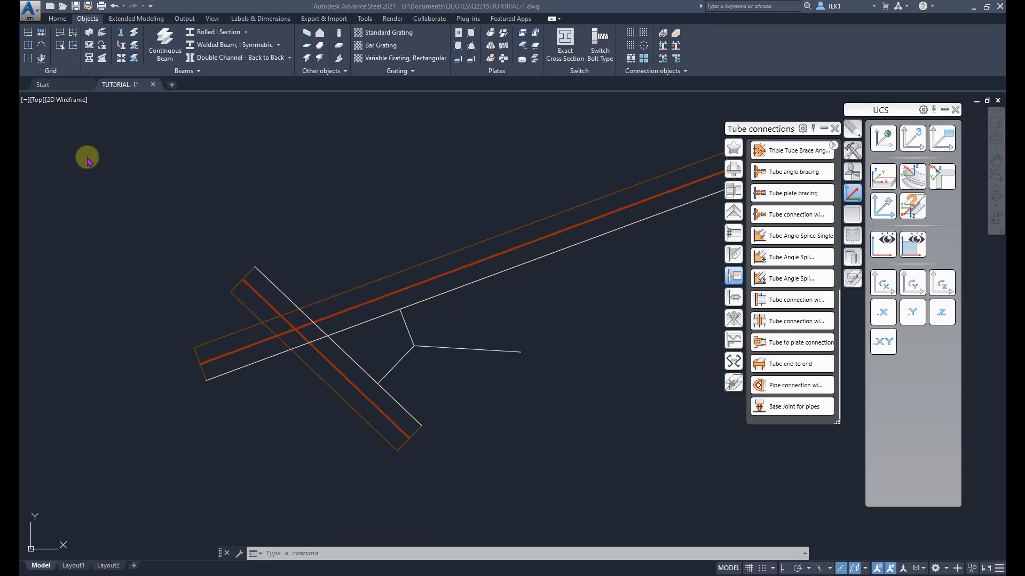
mouse_move(180, 151)
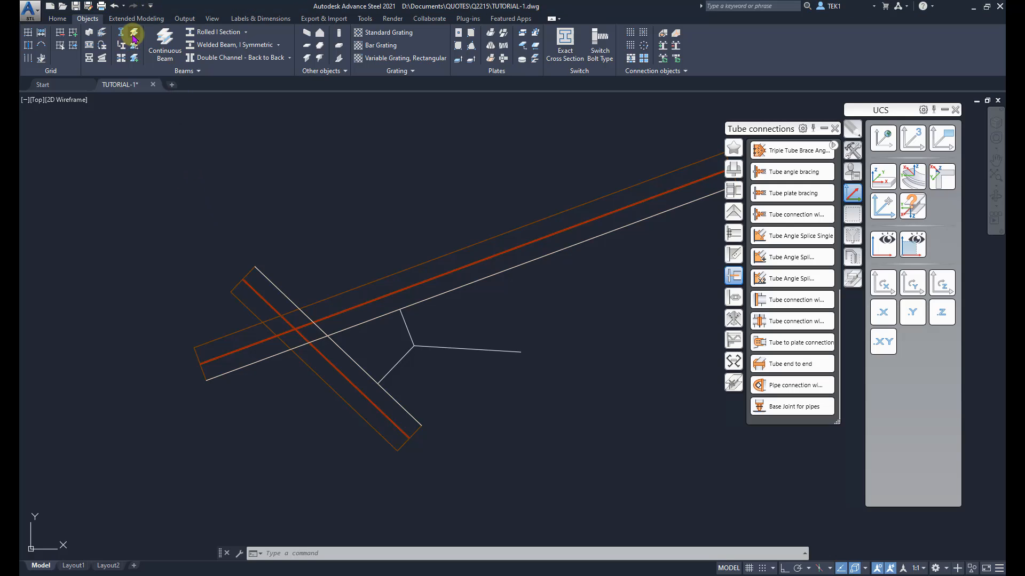
Split the beams at the junction point of the angled construction lines.
left_click(133, 38)
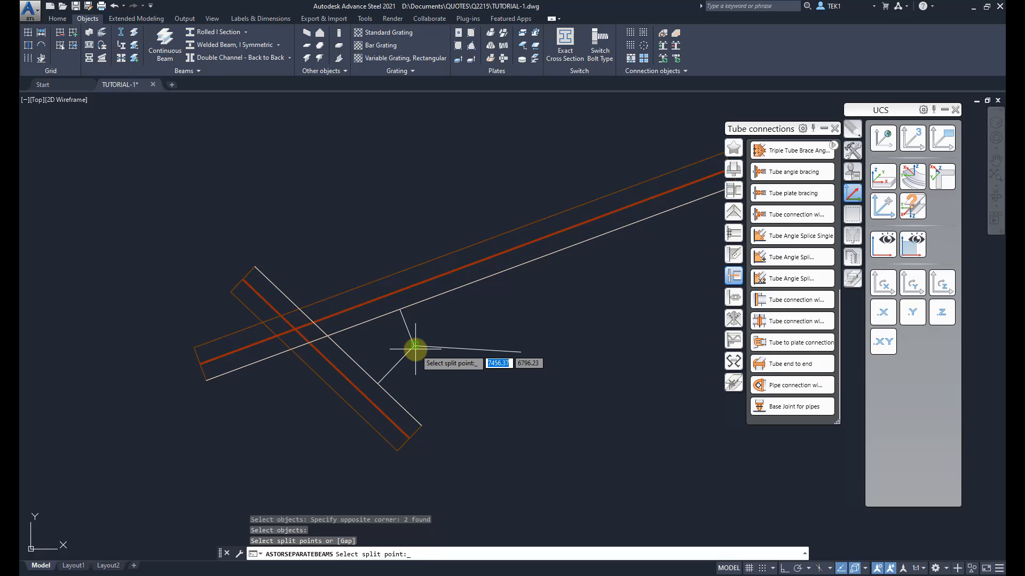
left_click(415, 346)
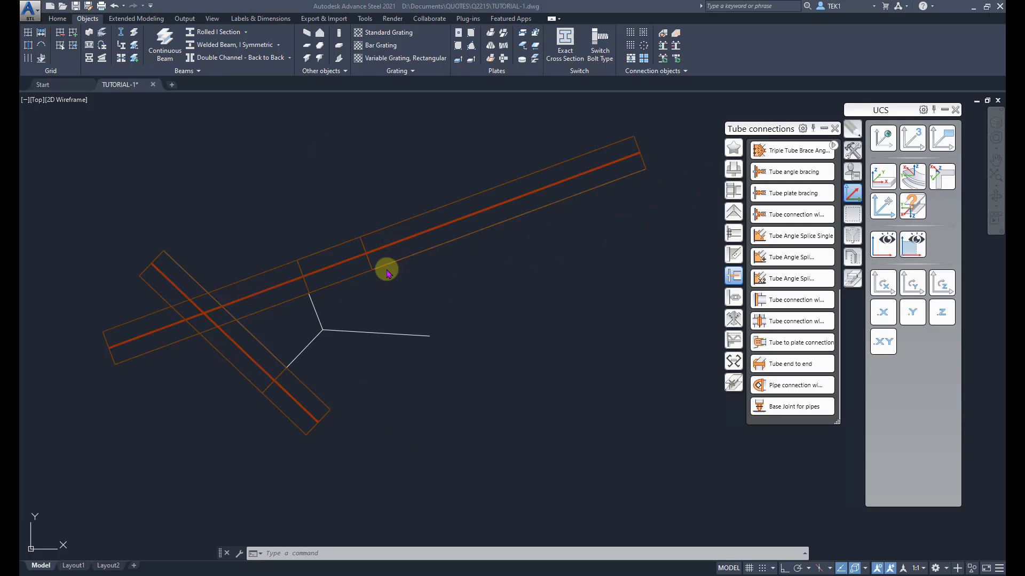
mouse_move(306, 312)
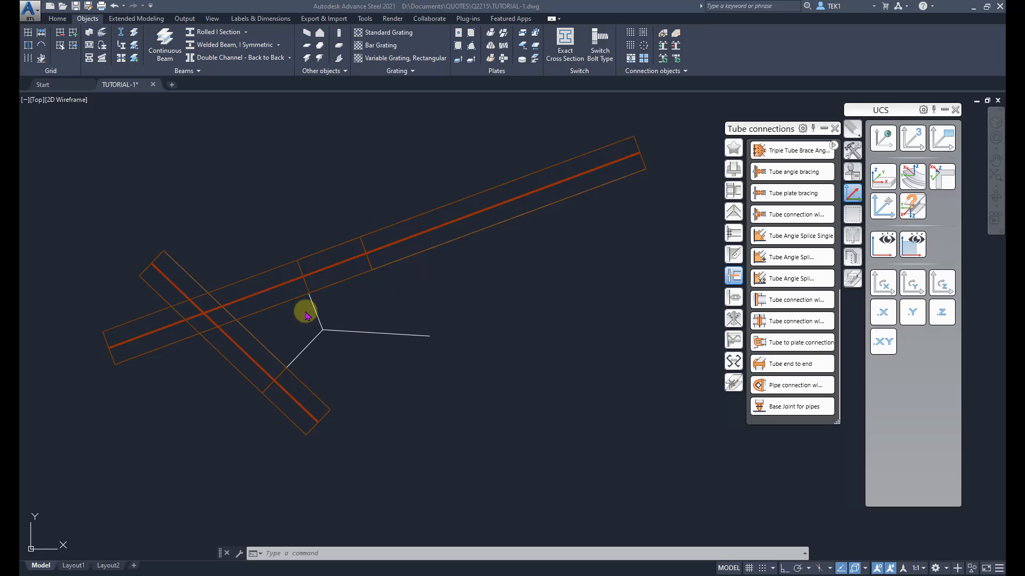
mouse_move(475, 220)
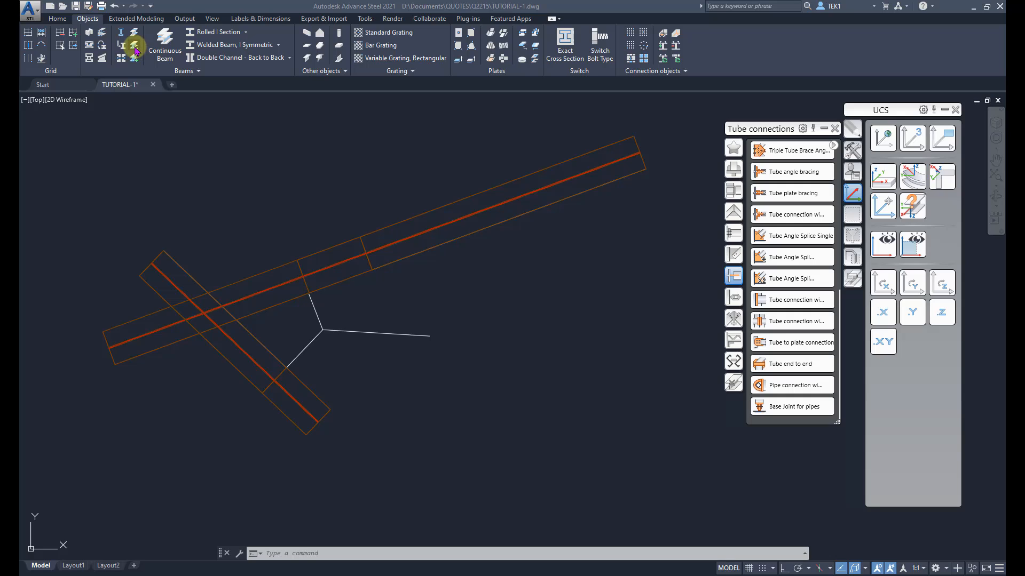
mouse_move(426, 289)
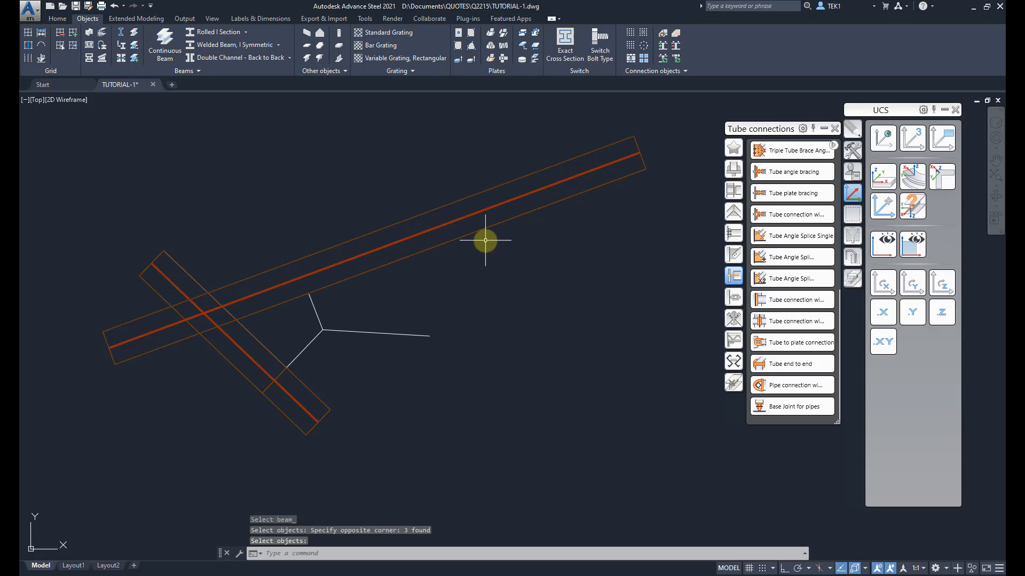
mouse_move(308, 280)
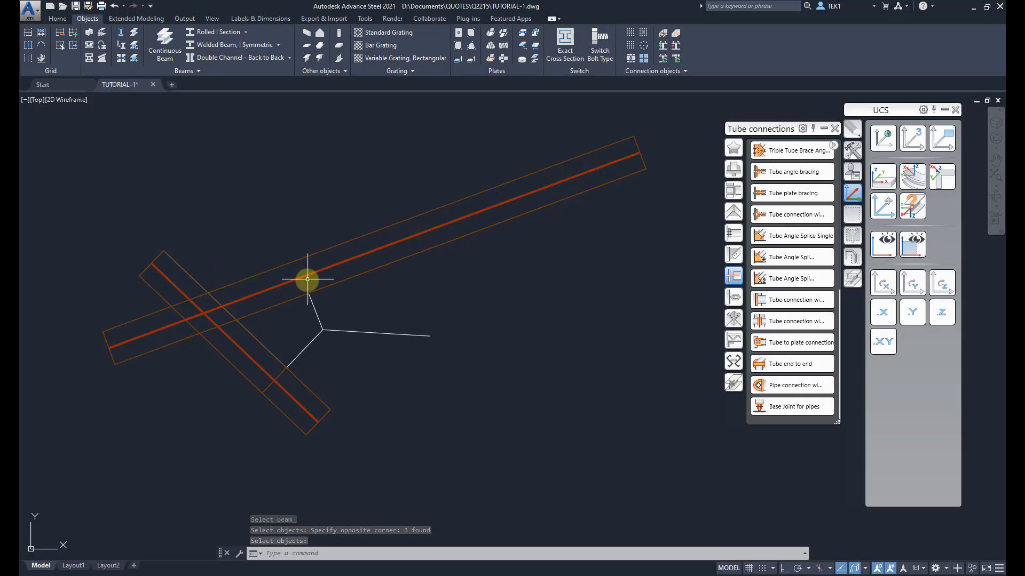
Confirm the merge so the three long-beam pieces become one continuous beam.
key("Escape")
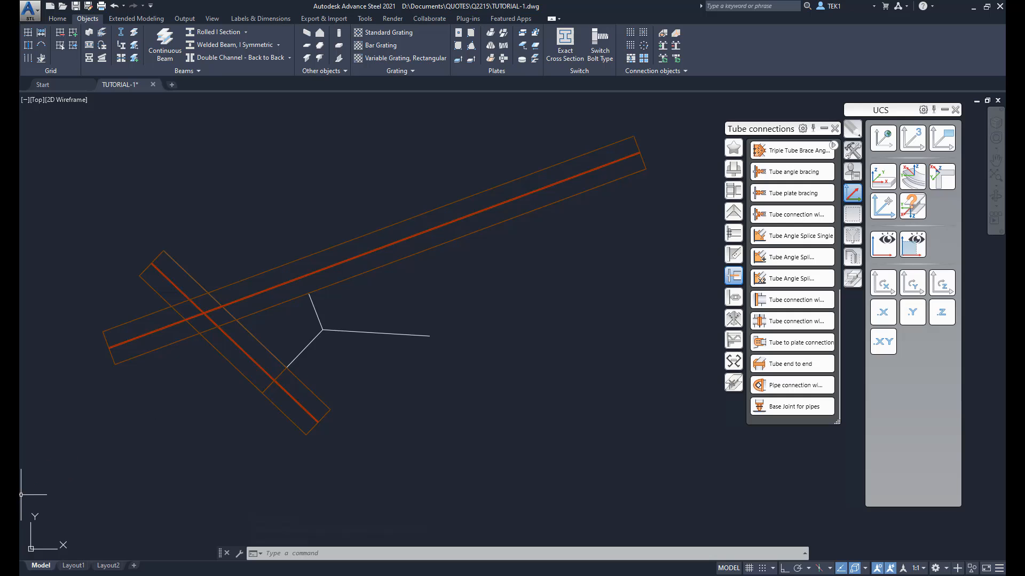